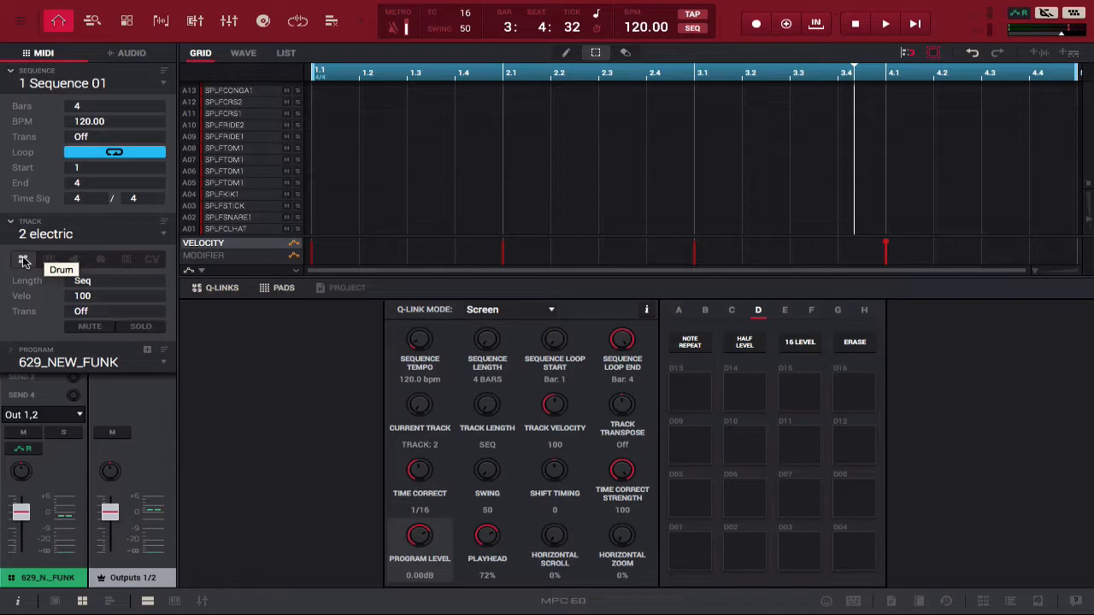
mouse_move(54, 308)
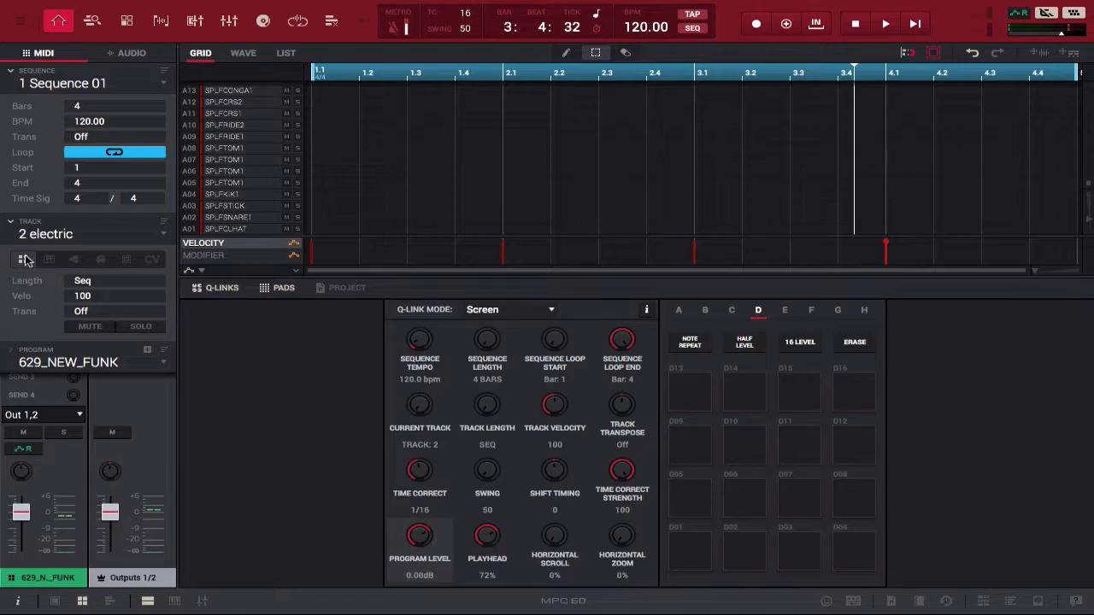
mouse_move(24, 260)
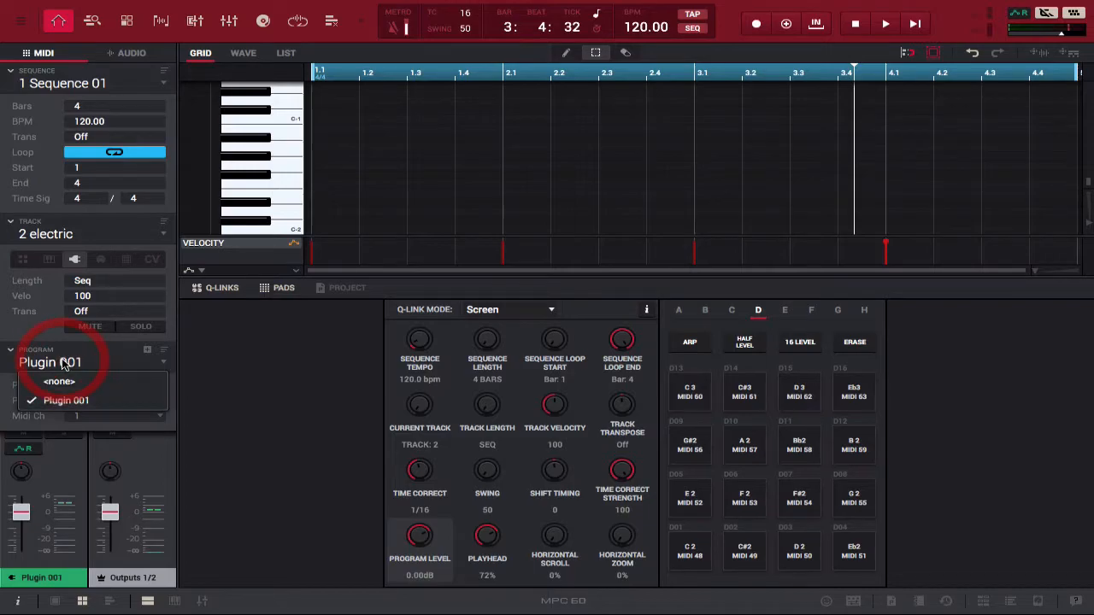
Choose AIR Music Technology's Electric piano from MPC Expansions as the track's plugin, creating Electric 001
left_click(59, 381)
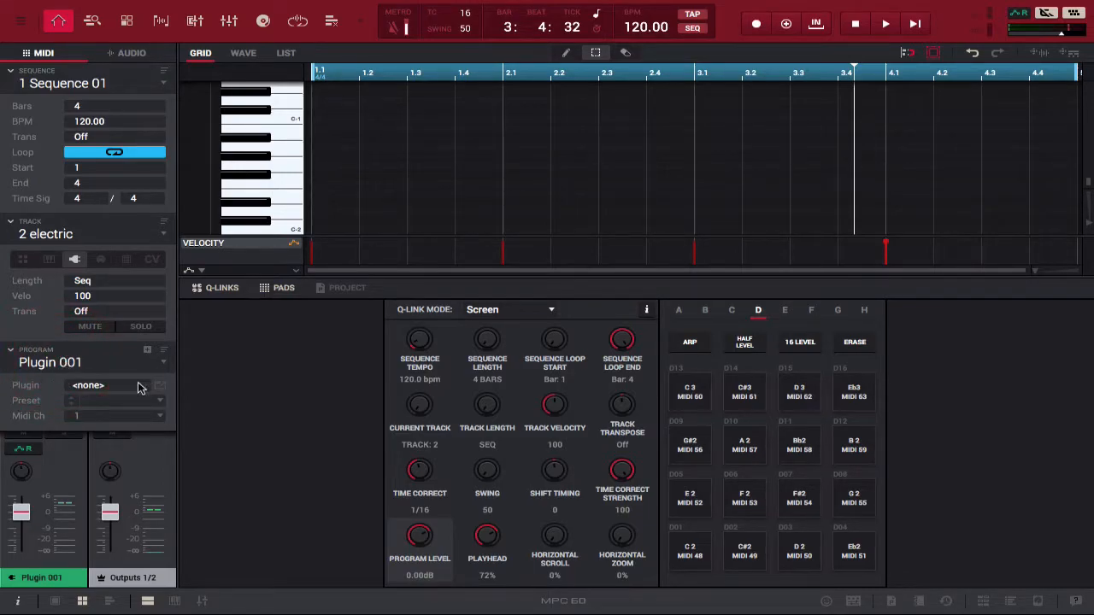
left_click(116, 386)
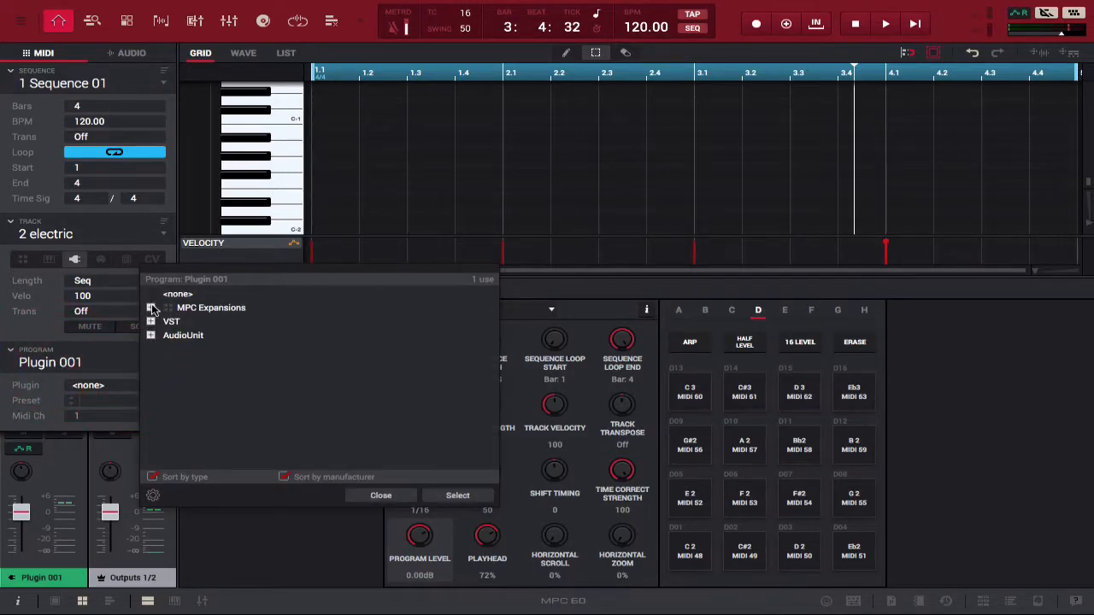
left_click(151, 308)
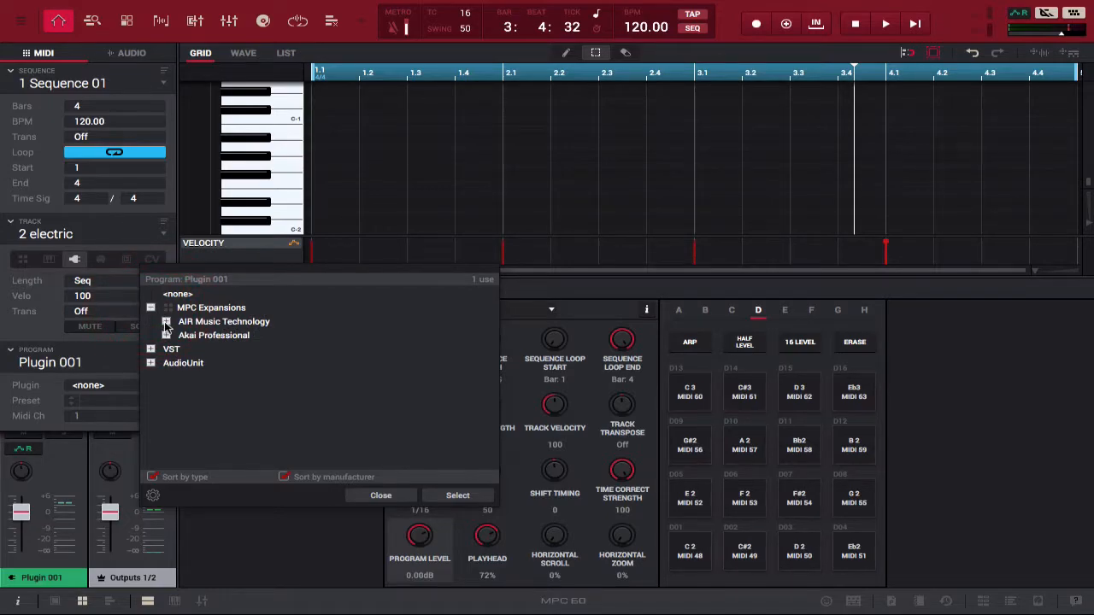
left_click(167, 321)
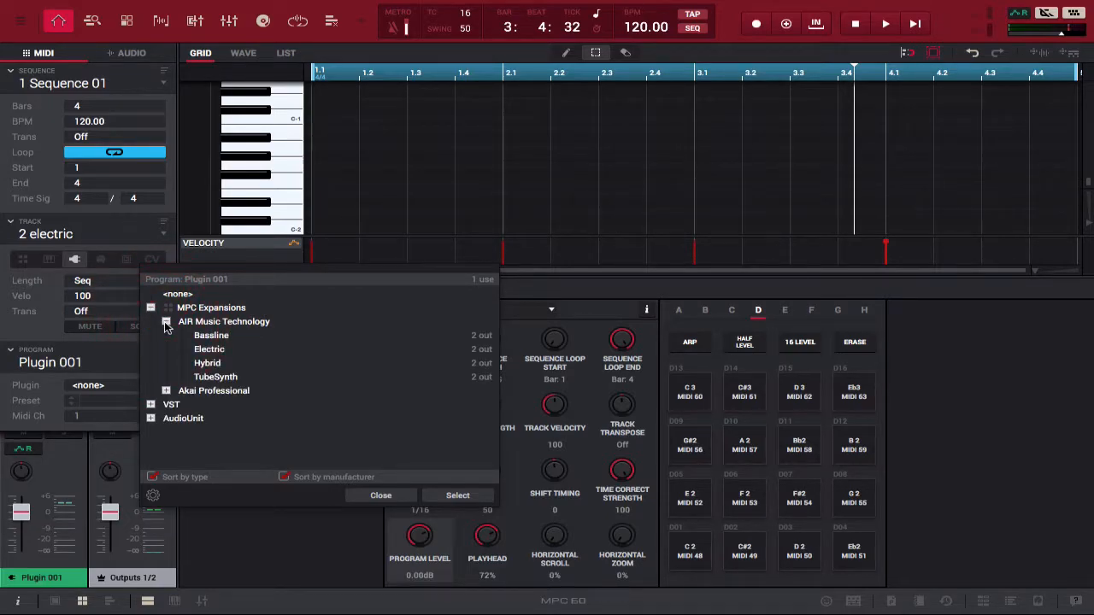
left_click(379, 495)
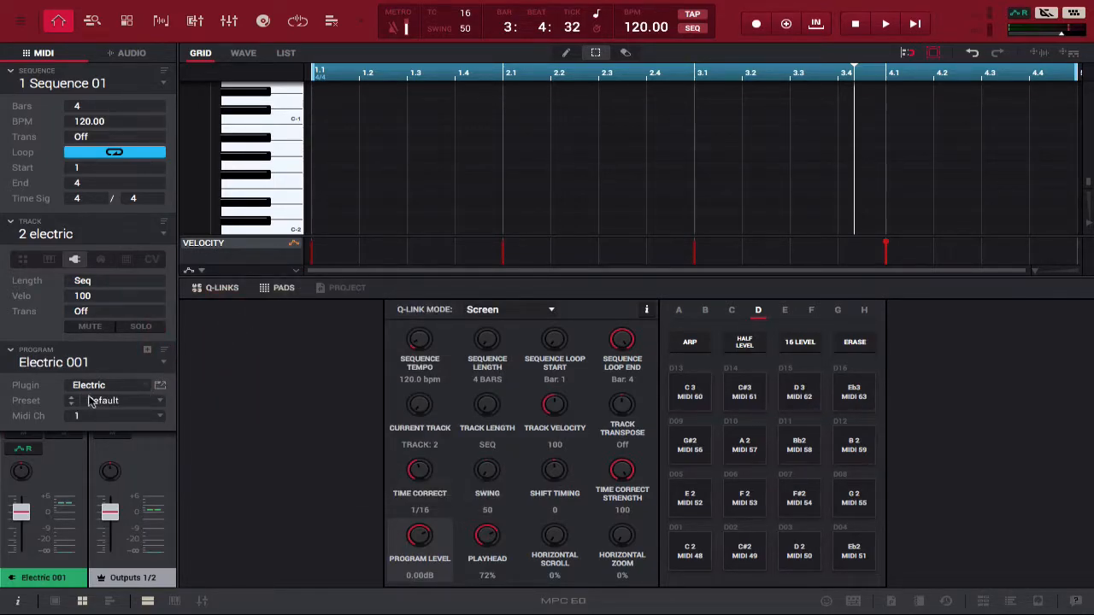
left_click(160, 386)
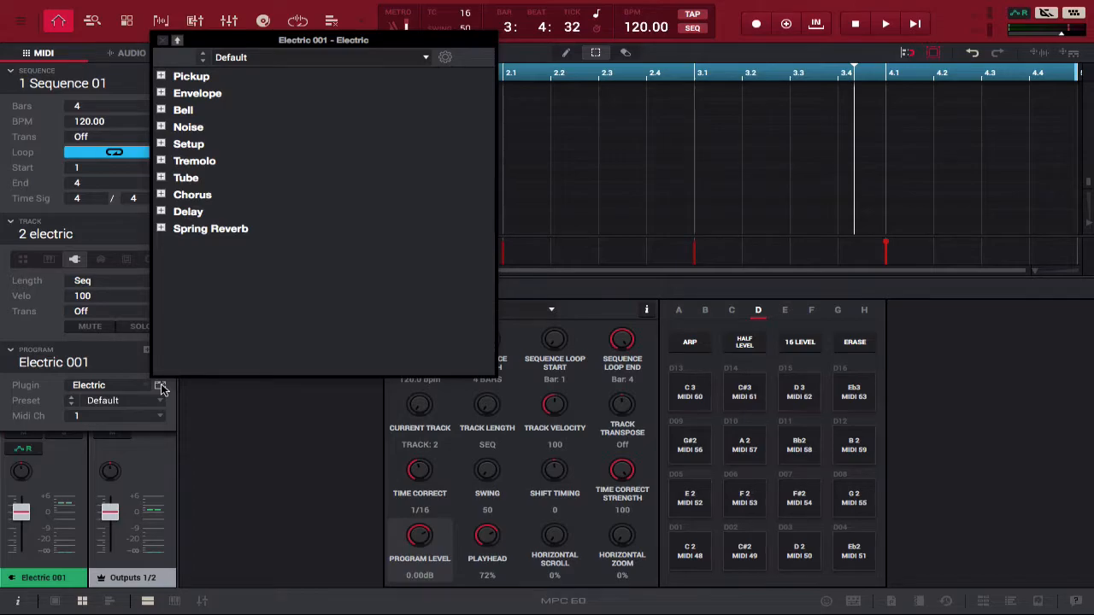
left_click(424, 58)
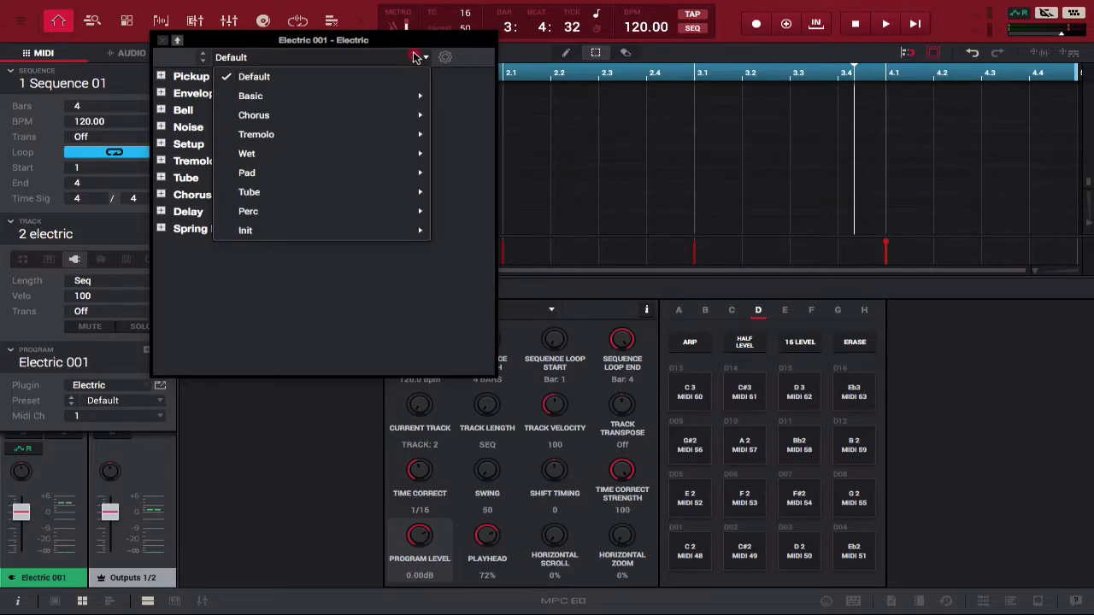
mouse_move(249, 96)
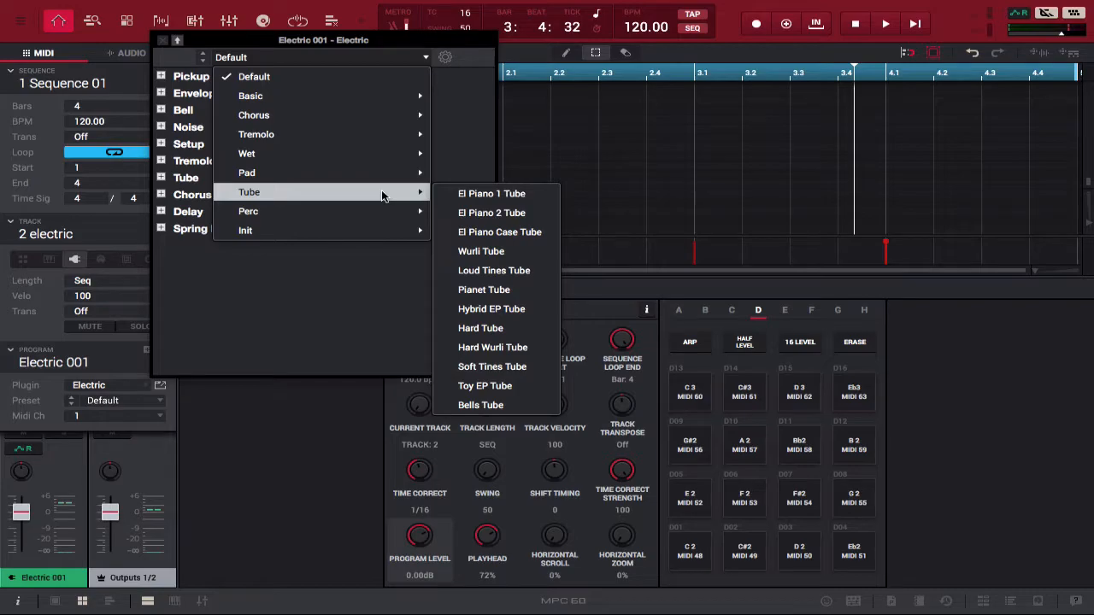
mouse_move(499, 232)
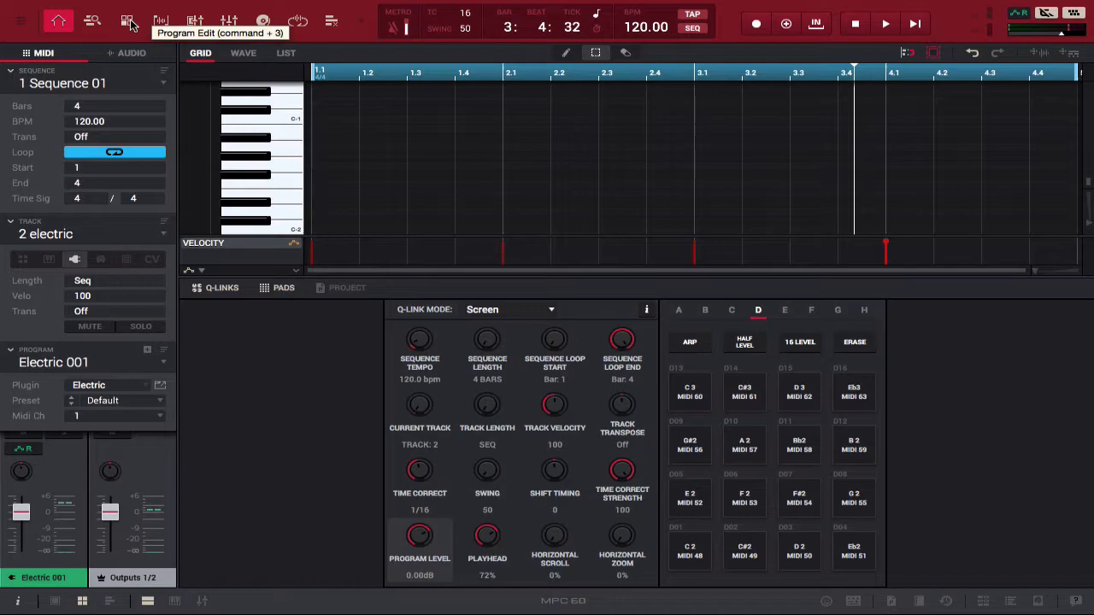
Show Electric 001's synth parameters in the Program Editor and start the chord sequence playing
left_click(127, 20)
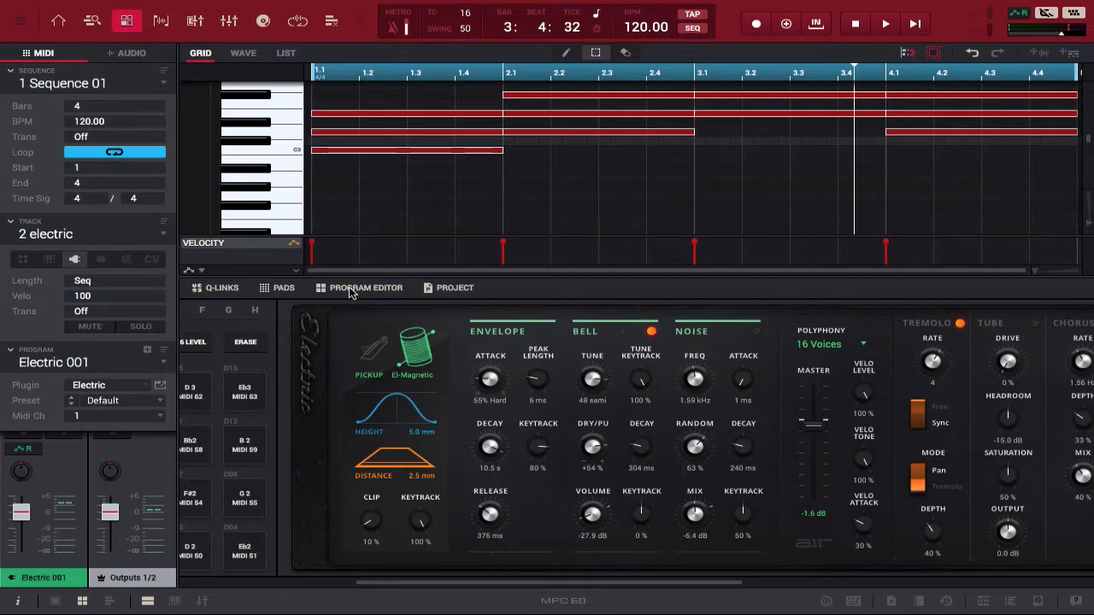
left_click(885, 24)
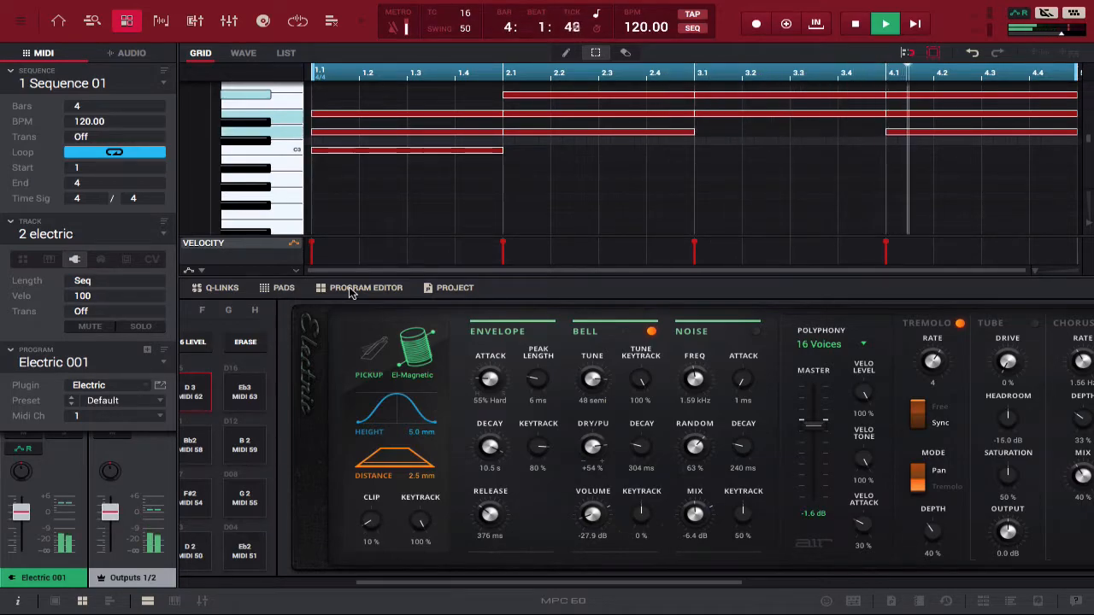
Set the Electric piano's Pickup to about 12% D.Mag and restart playback of the chords
left_click(854, 24)
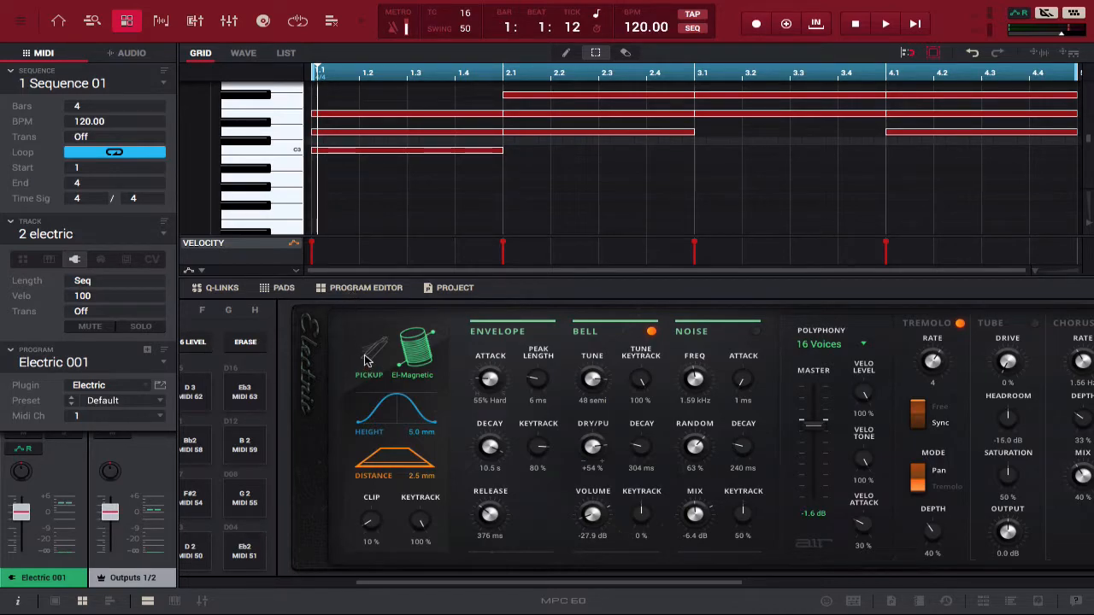
mouse_move(402, 353)
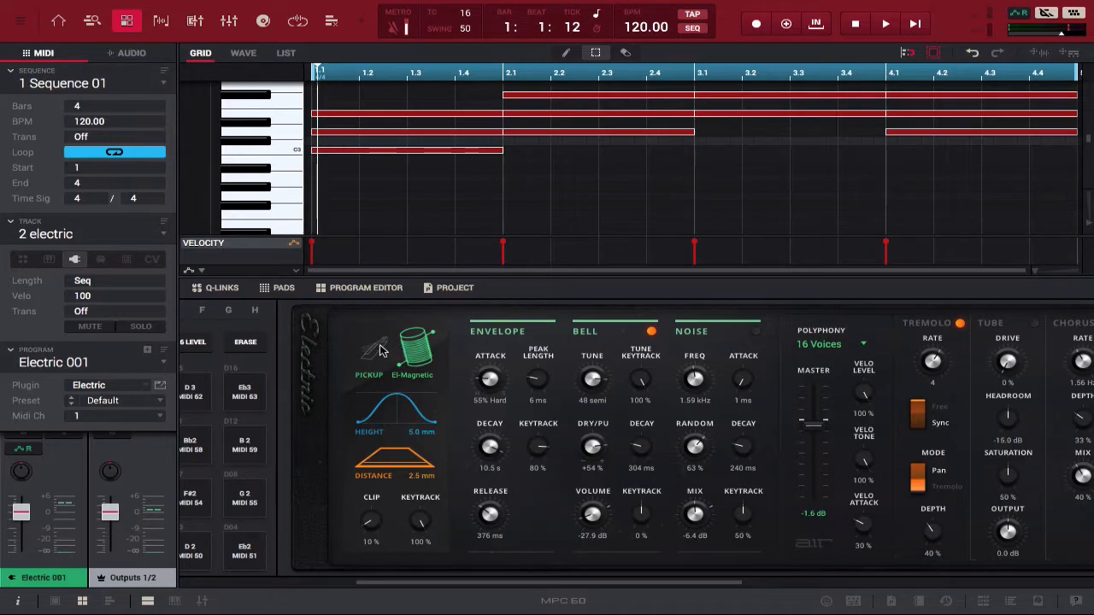
mouse_move(402, 277)
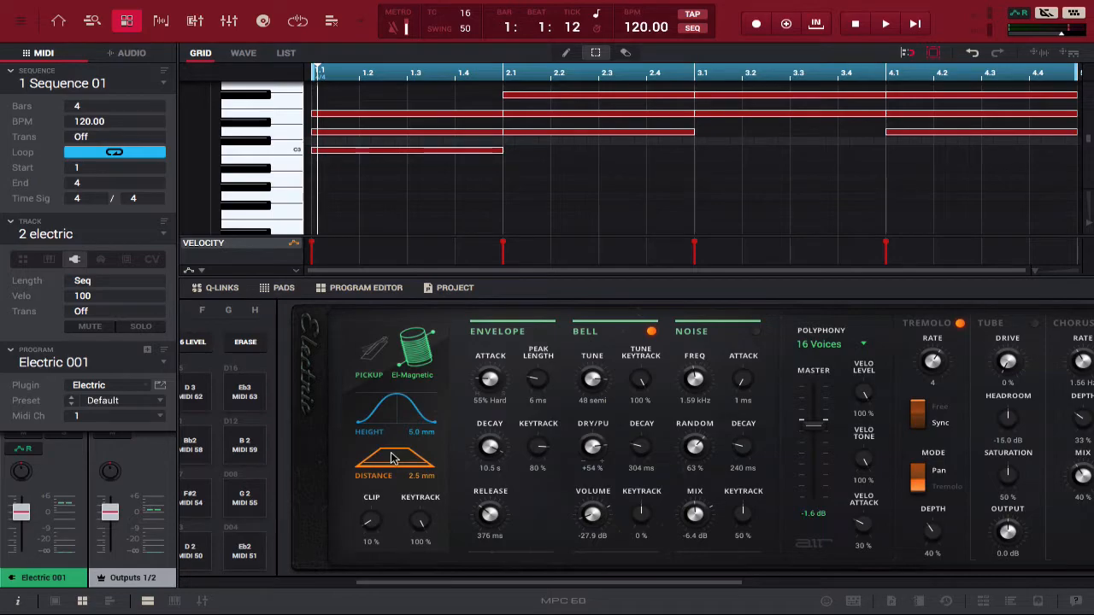
mouse_move(393, 462)
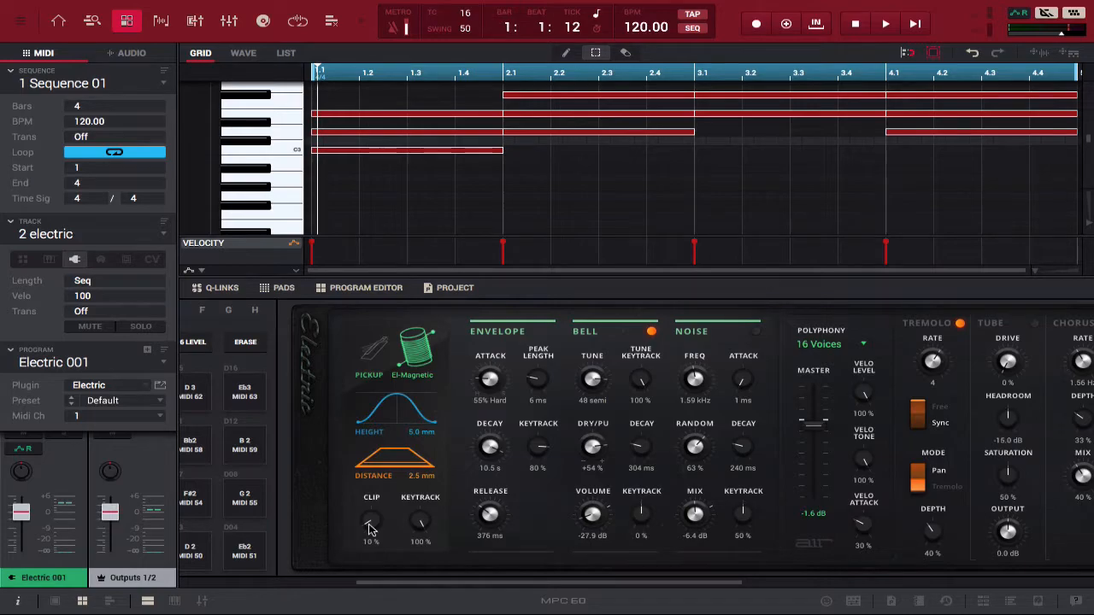
left_click(885, 24)
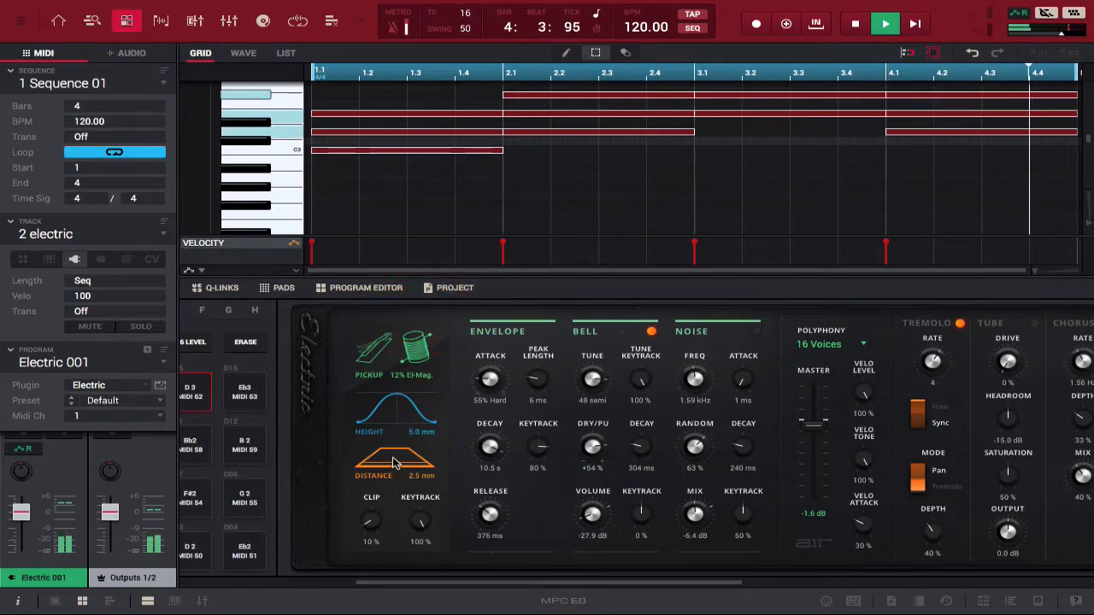
Lower the Clip knob to about 5% while stopping and checking the chord playback
left_click_drag(396, 465, 397, 415)
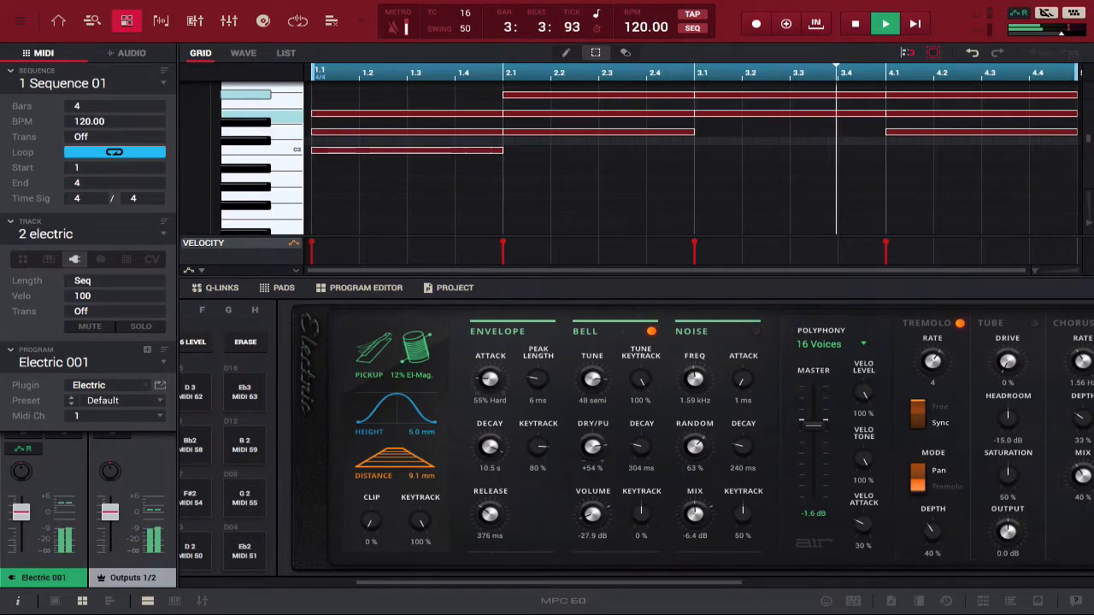
left_click(855, 24)
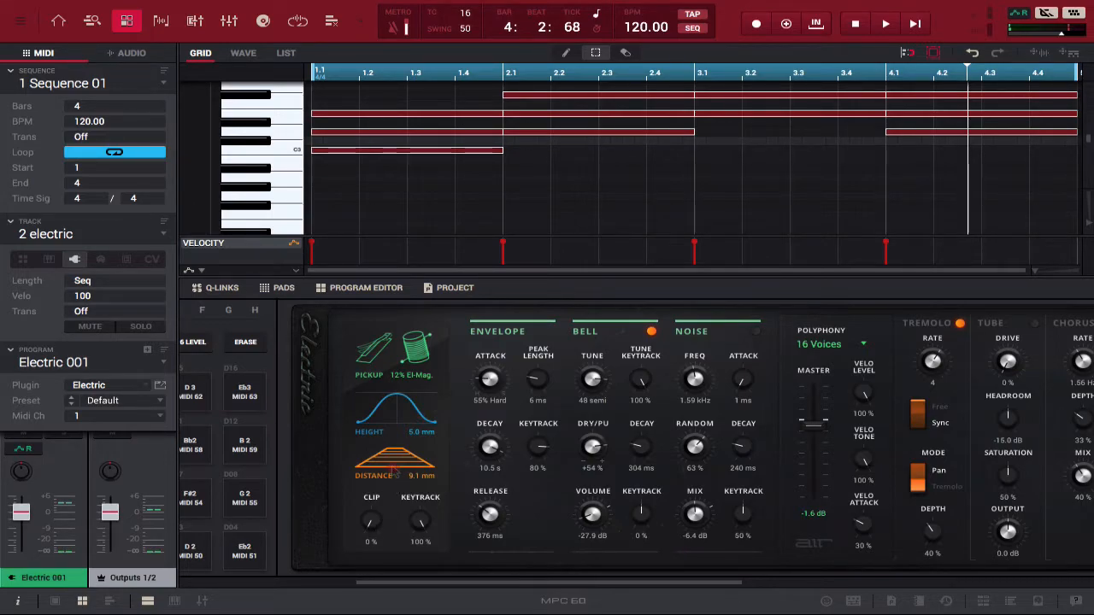
left_click_drag(390, 464, 389, 386)
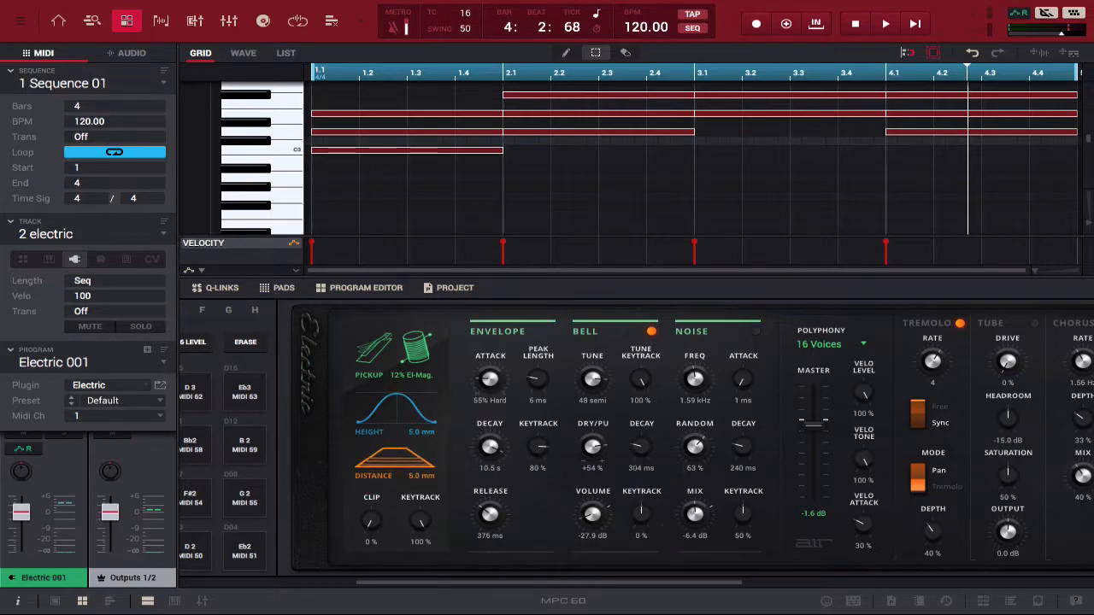
Resume playback and set the pickup Distance/Height curve so both read 2.2 mm
left_click(886, 24)
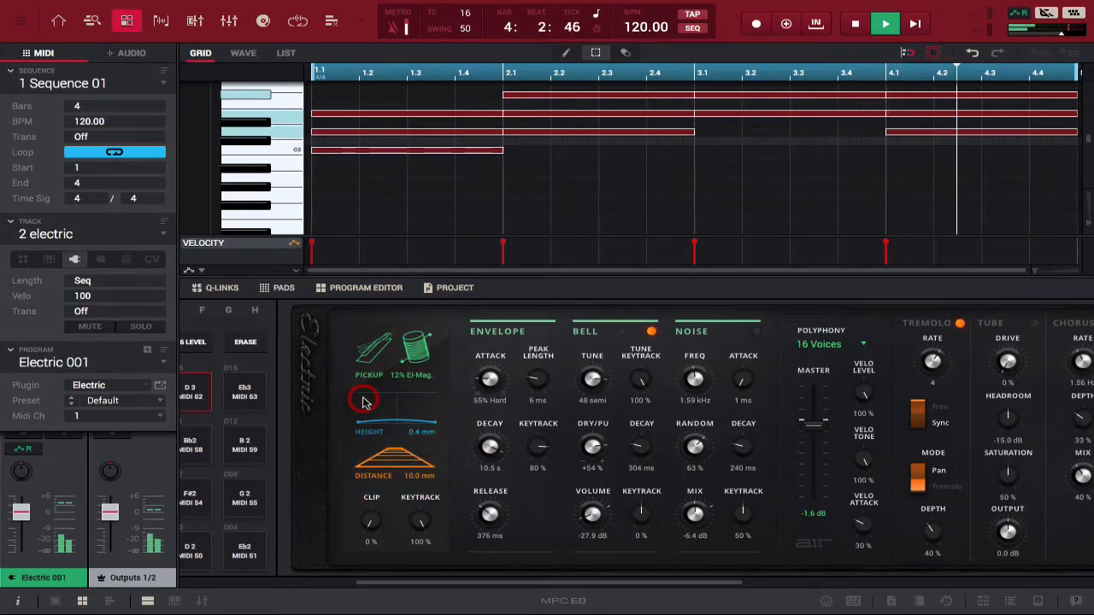
left_click_drag(362, 401, 397, 402)
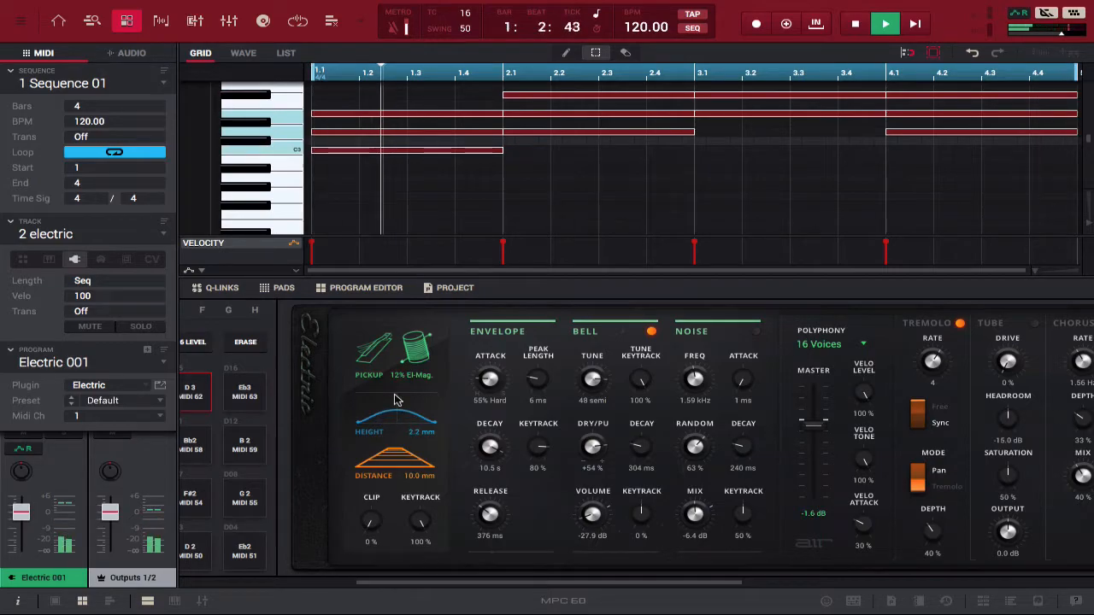
Turn Clip down to 0% and scroll the plugin panel to the Tremolo, Chorus and Delay effects
left_click(855, 24)
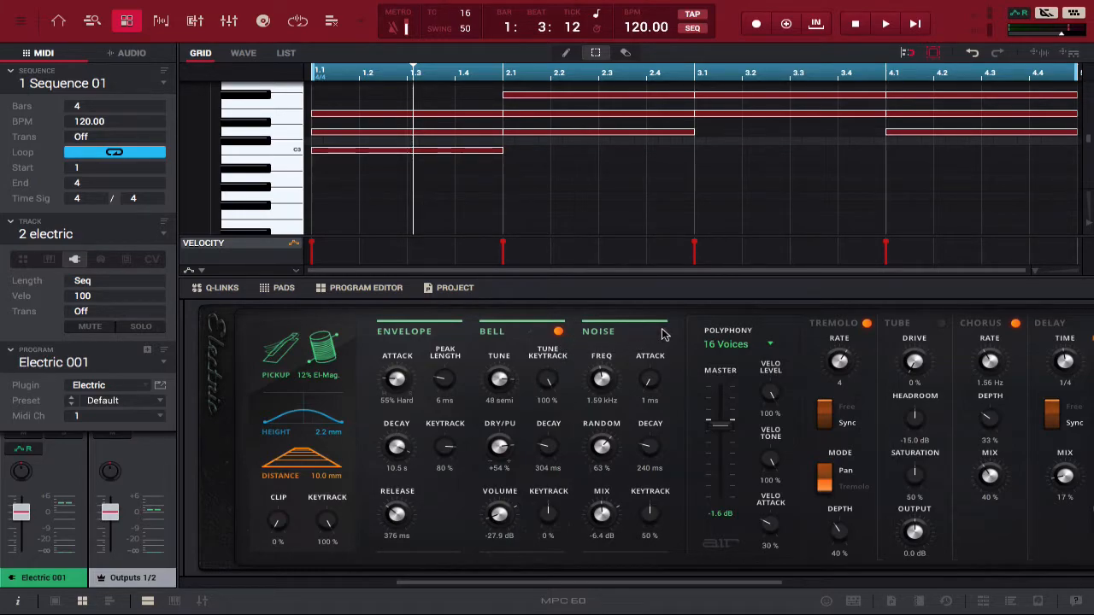
left_click(885, 24)
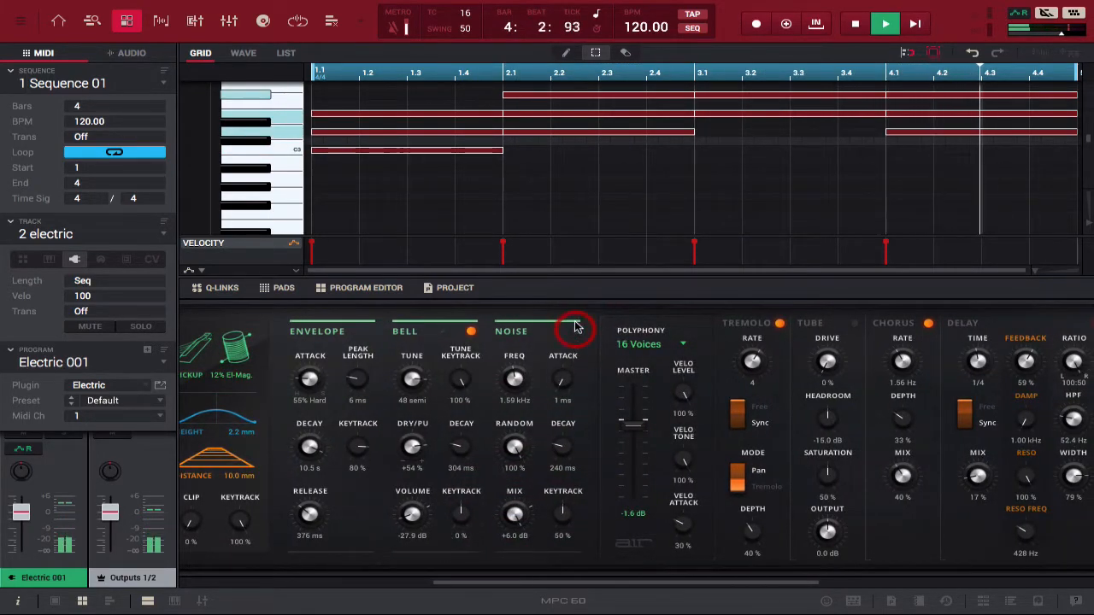
left_click(651, 344)
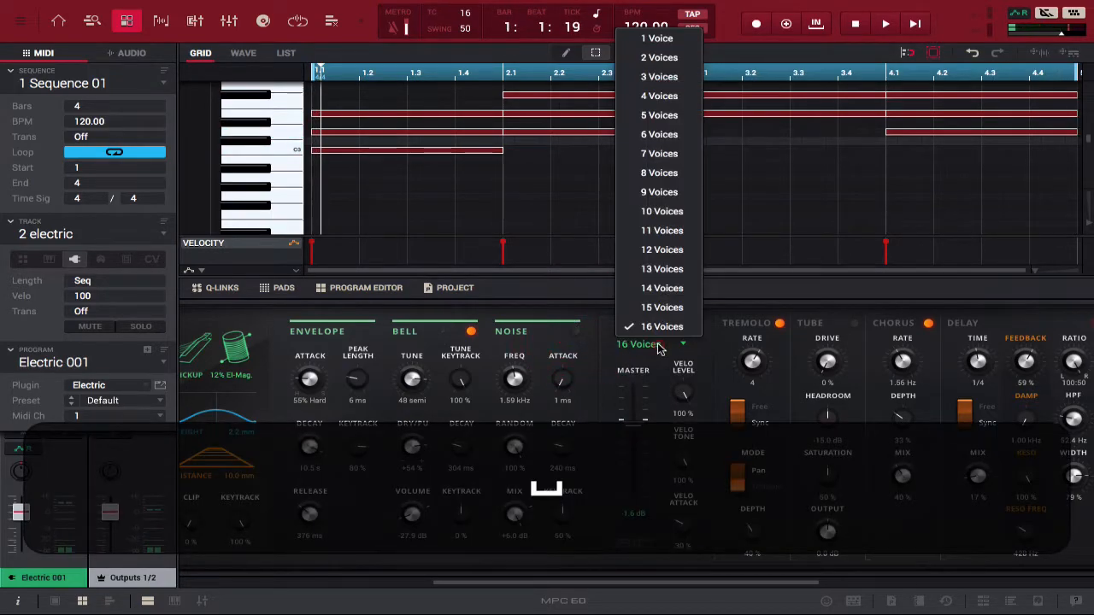
left_click(660, 58)
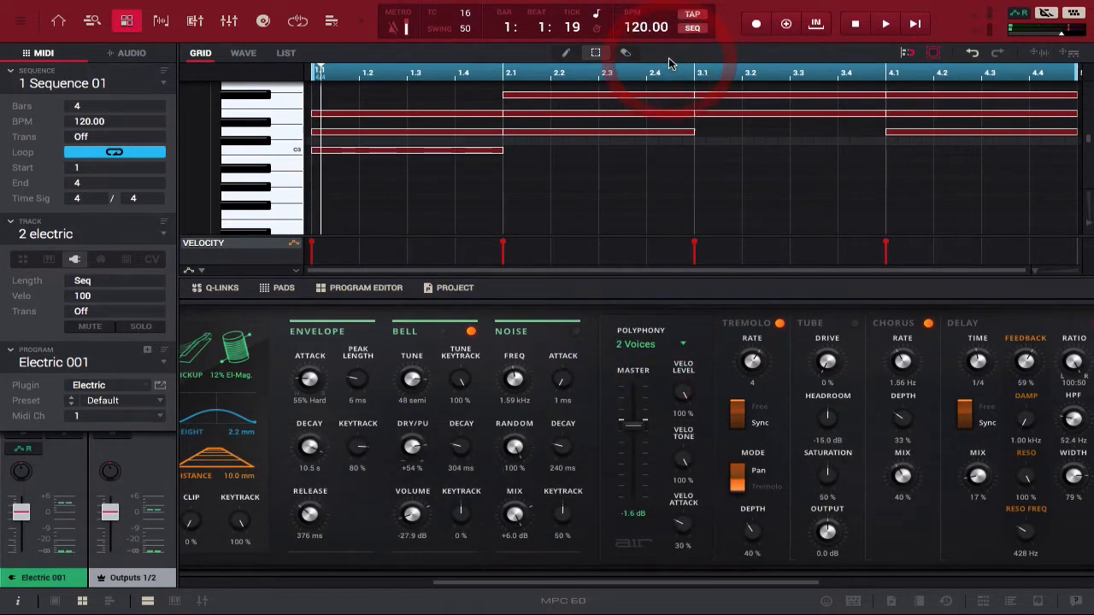
left_click(885, 24)
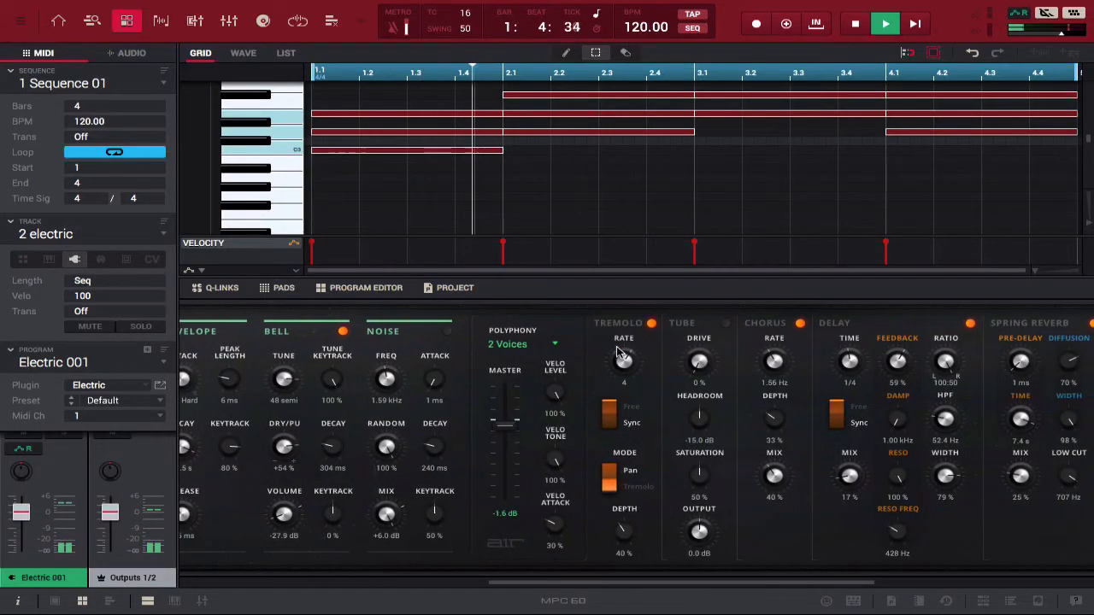
left_click(513, 344)
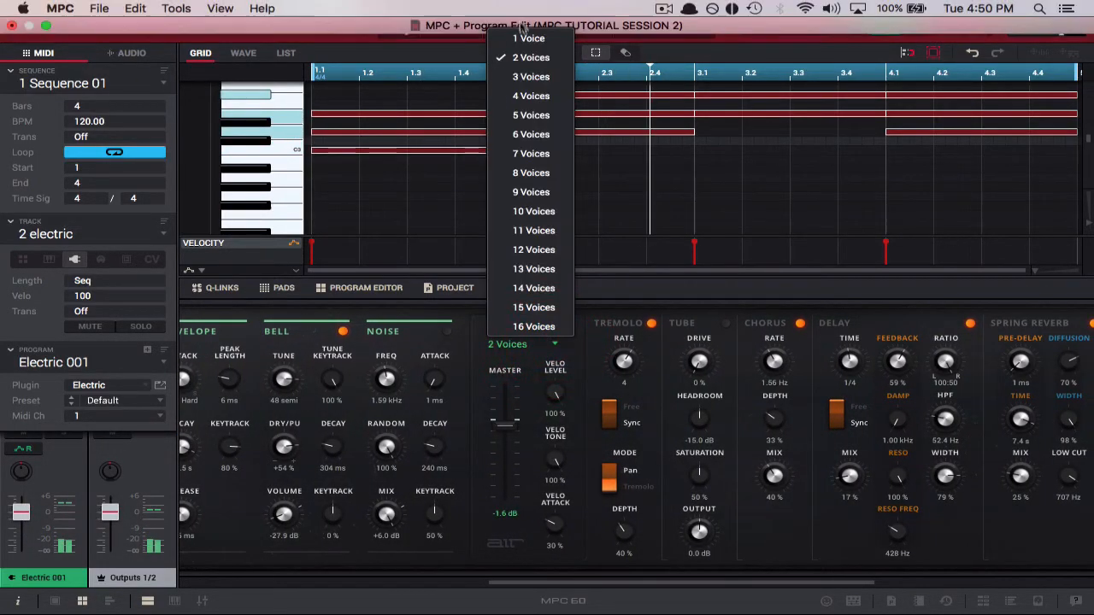
left_click(526, 38)
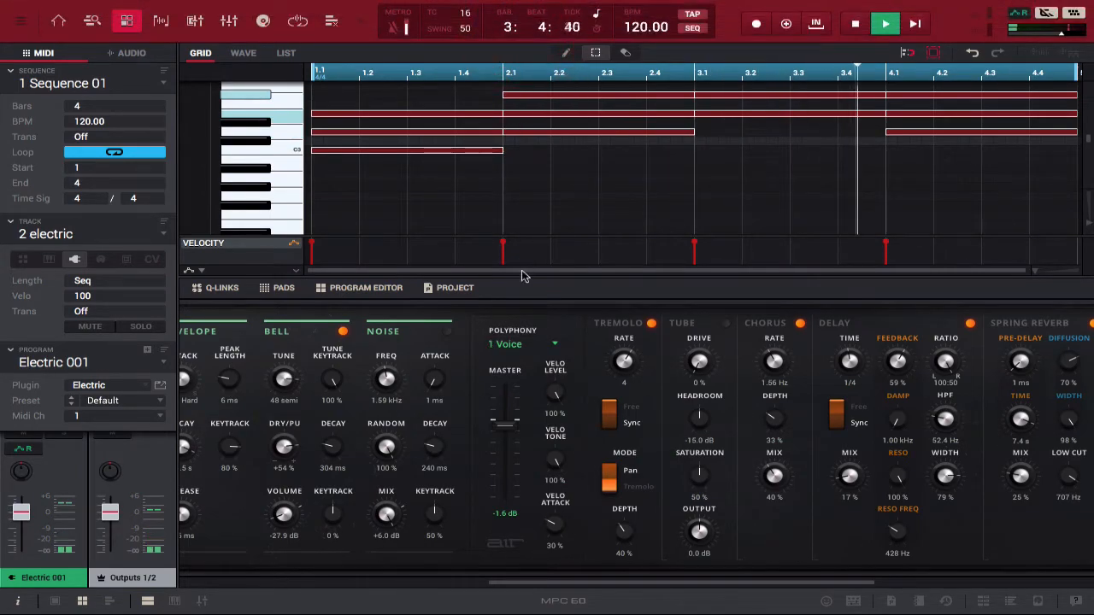
left_click(513, 344)
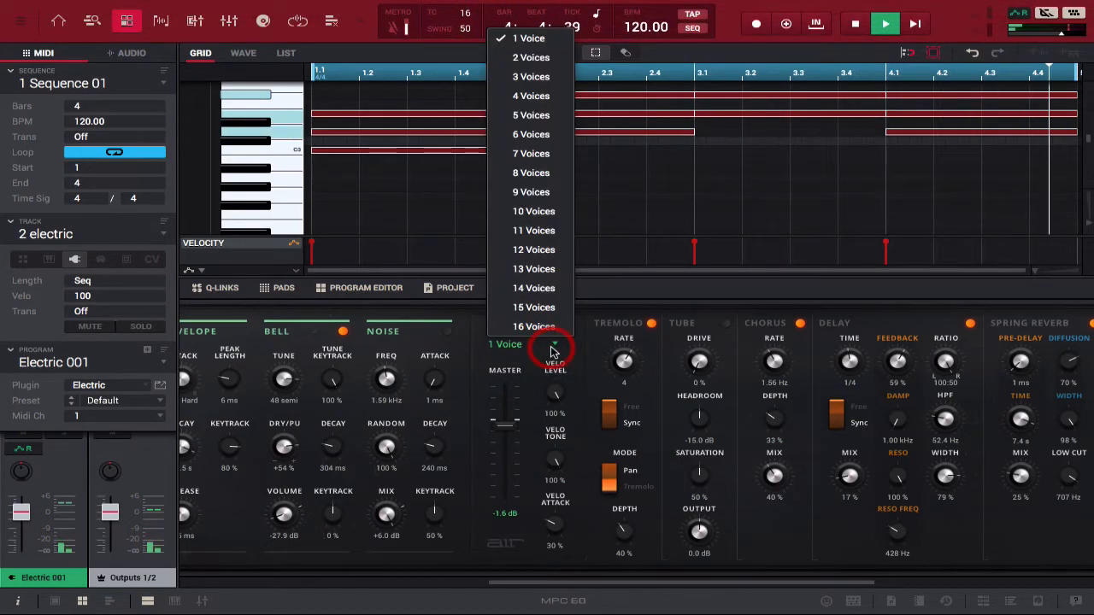
left_click(533, 326)
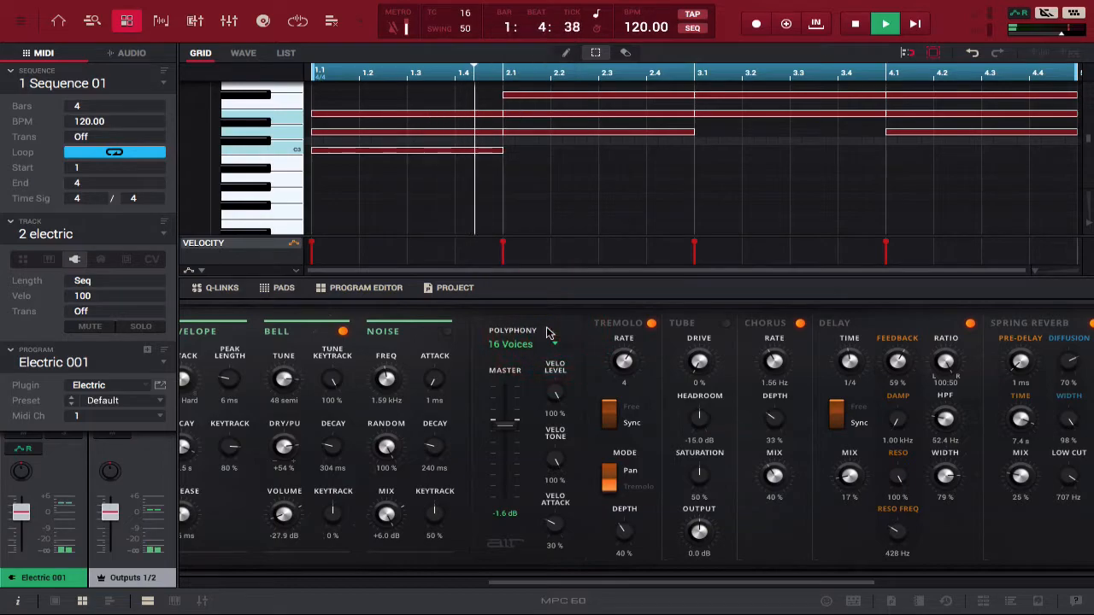